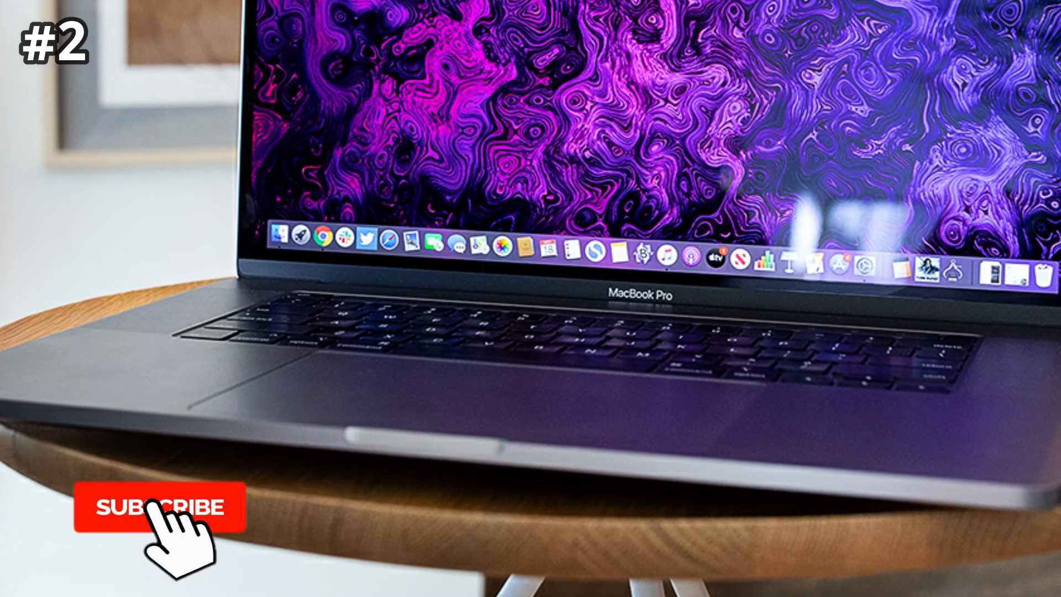
pyautogui.click(158, 506)
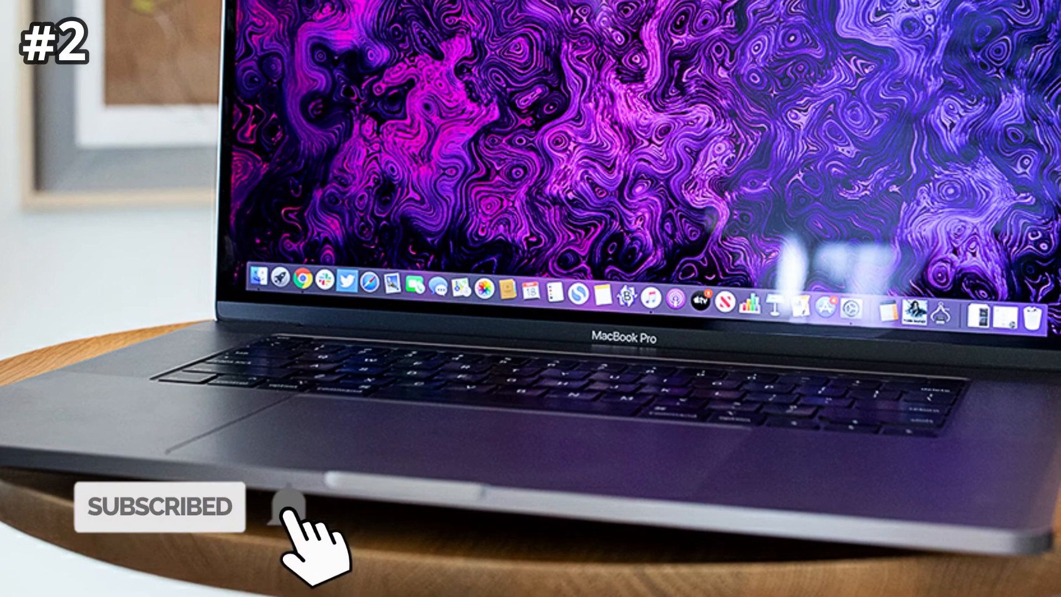